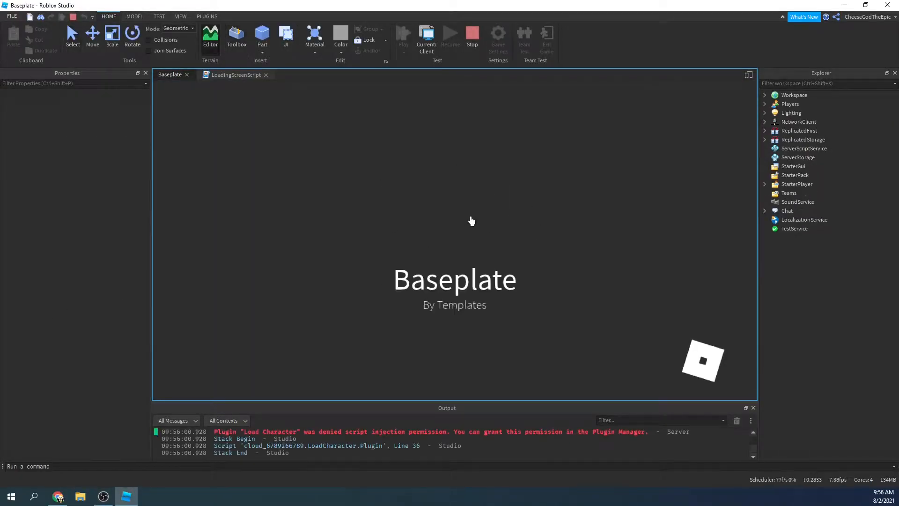
Step: Stop the running loading-screen playtest to return to editing the Baseplate
click(402, 33)
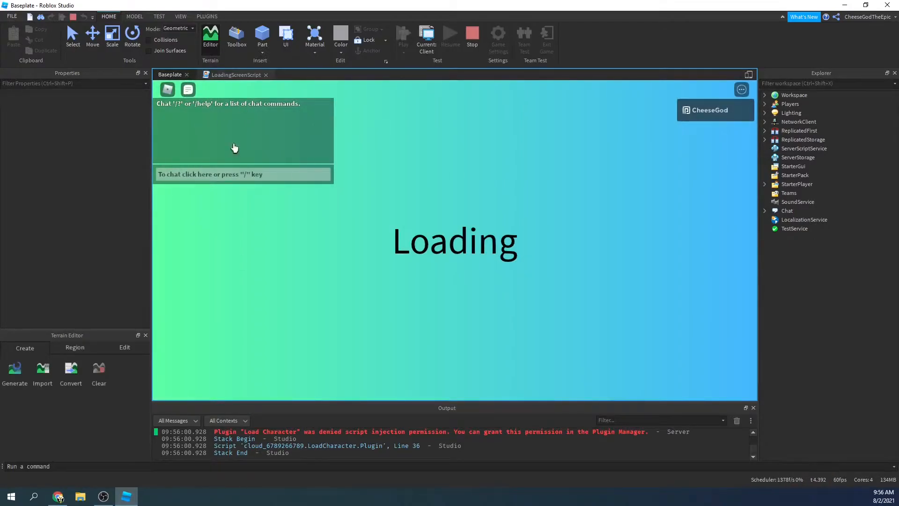
mouse_move(231, 157)
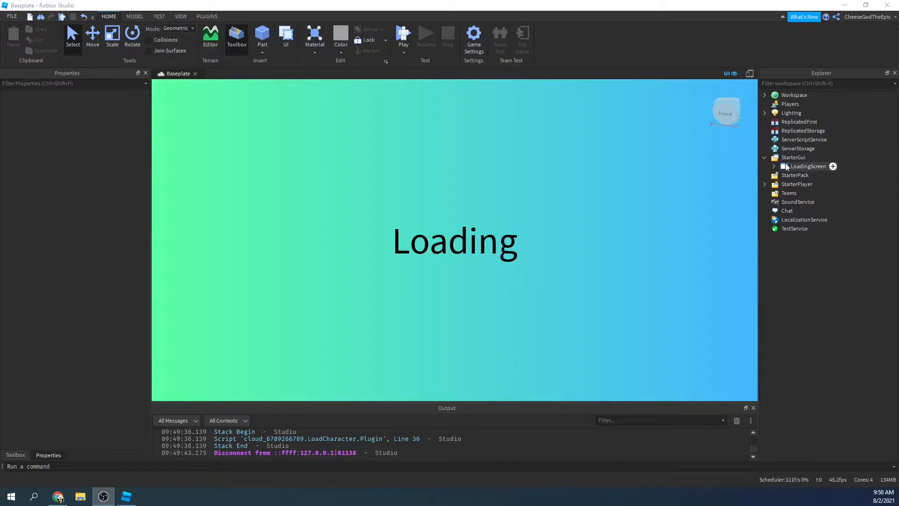
Step: Expand LoadingScreen and MainFrame, then add a LocalScript named LoadingScreenScript to ReplicatedFirst
click(807, 166)
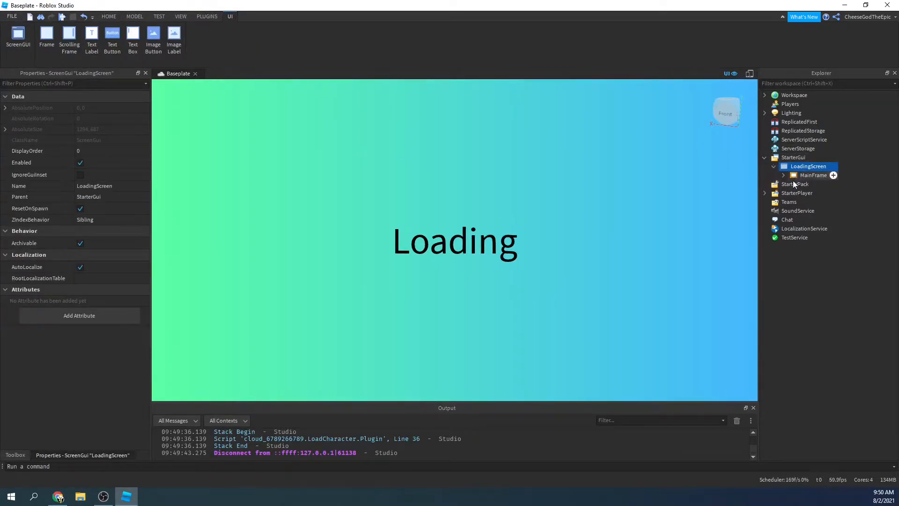
click(824, 193)
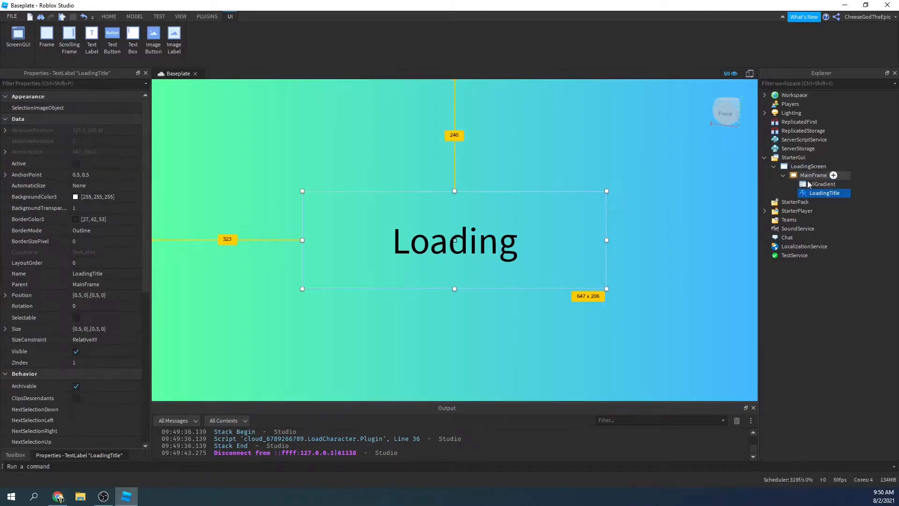
click(808, 166)
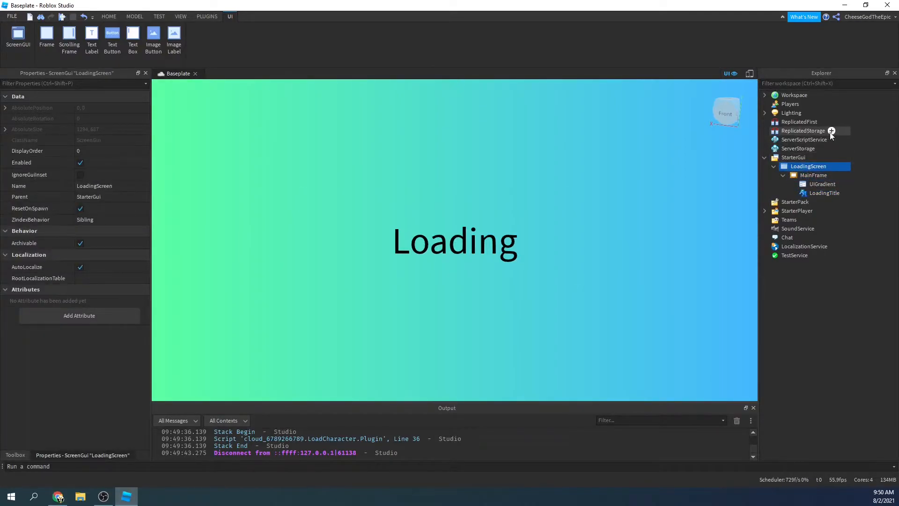
click(799, 121)
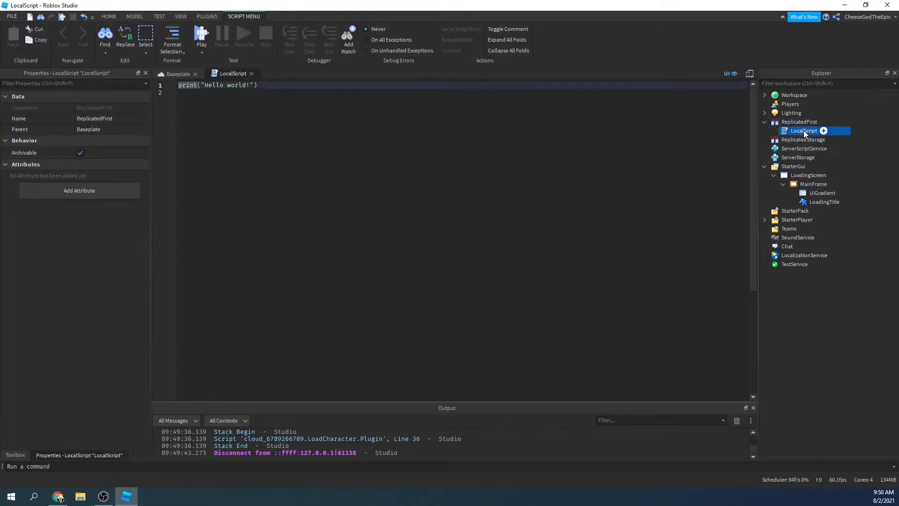
double_click(804, 130)
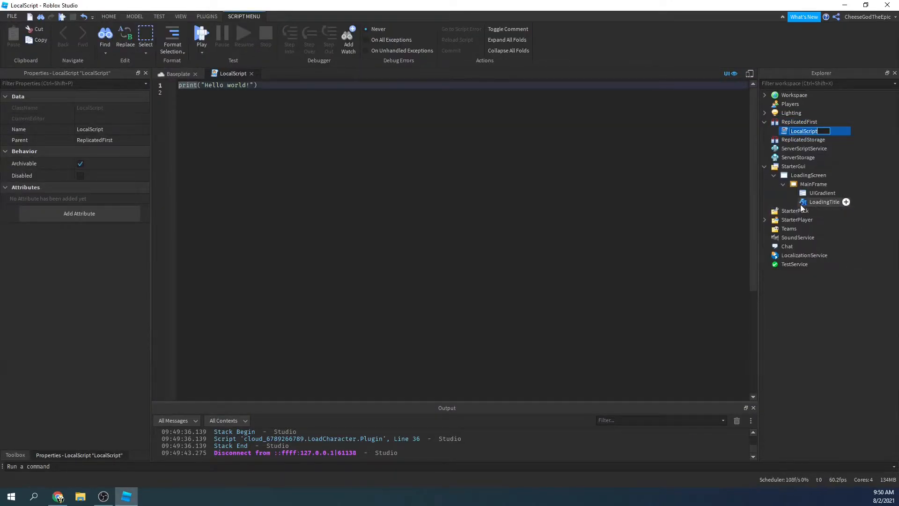
text(LoadingScreens)
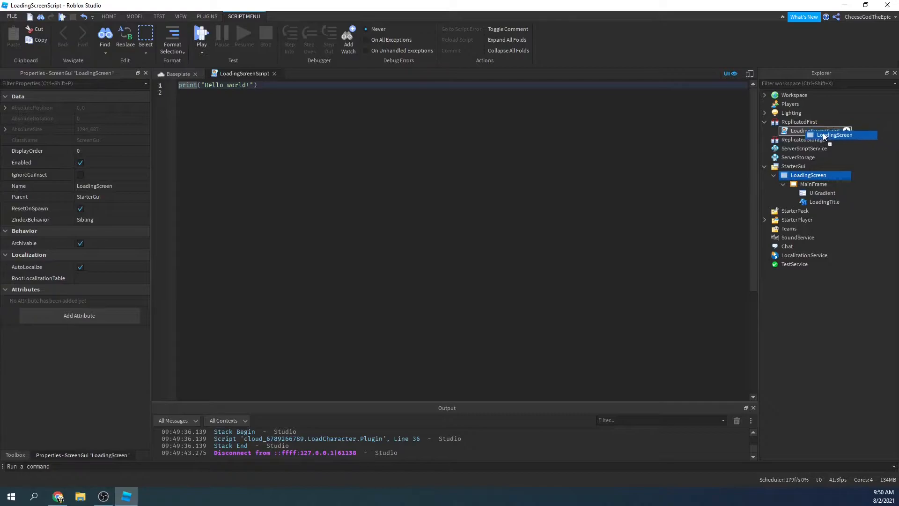
Step: Move LoadingScreen into LoadingScreenScript and declare local Players = game:GetService("Players")
drag(835, 135, 815, 131)
text(--Services)
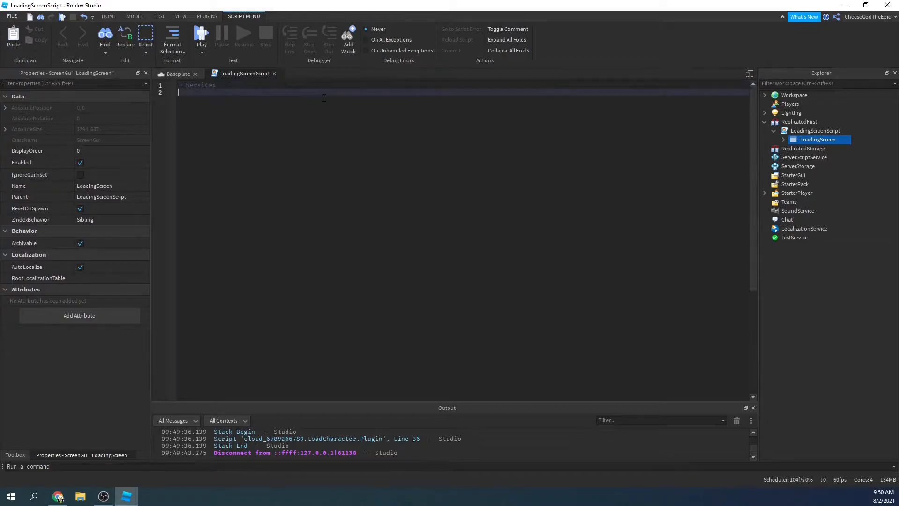
text(local)
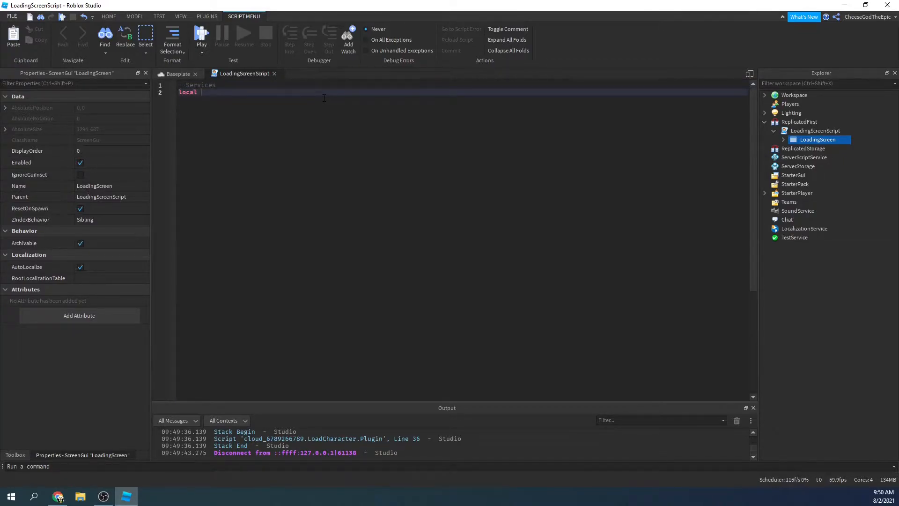
text(Players)
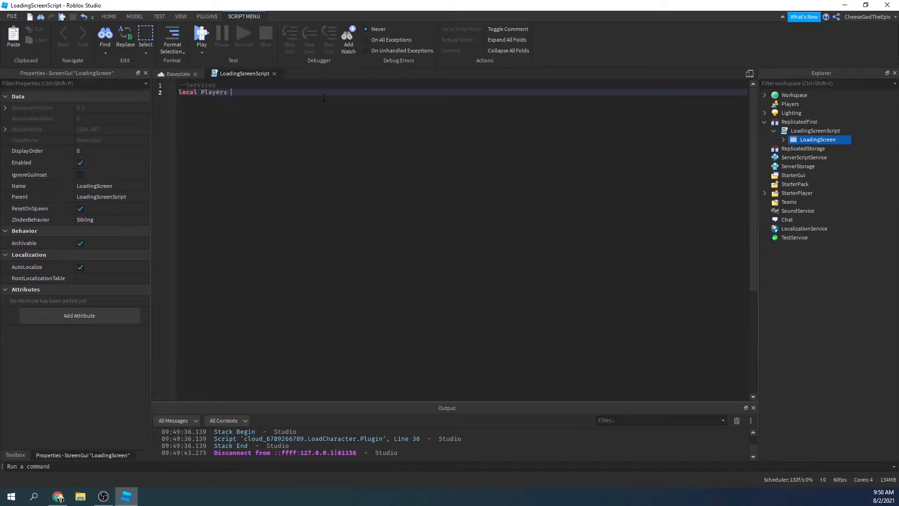
text(= game)
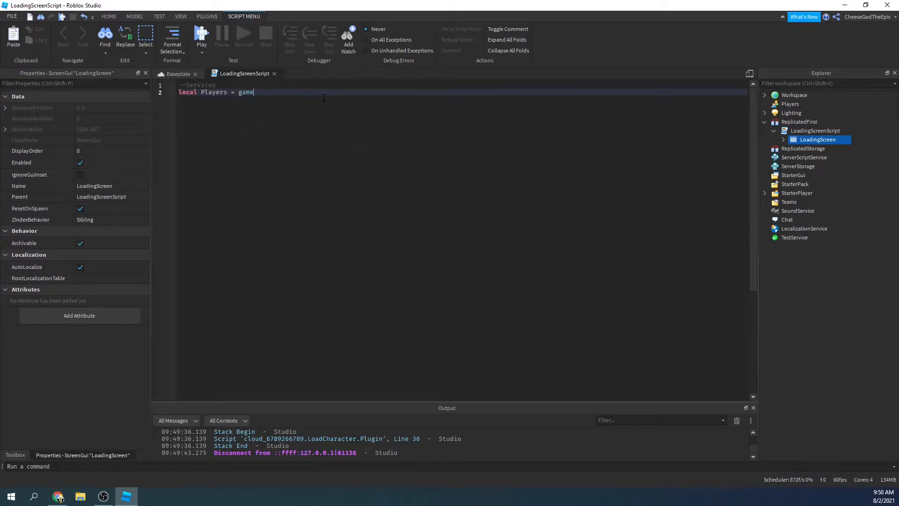
text(:GetService("Players"))
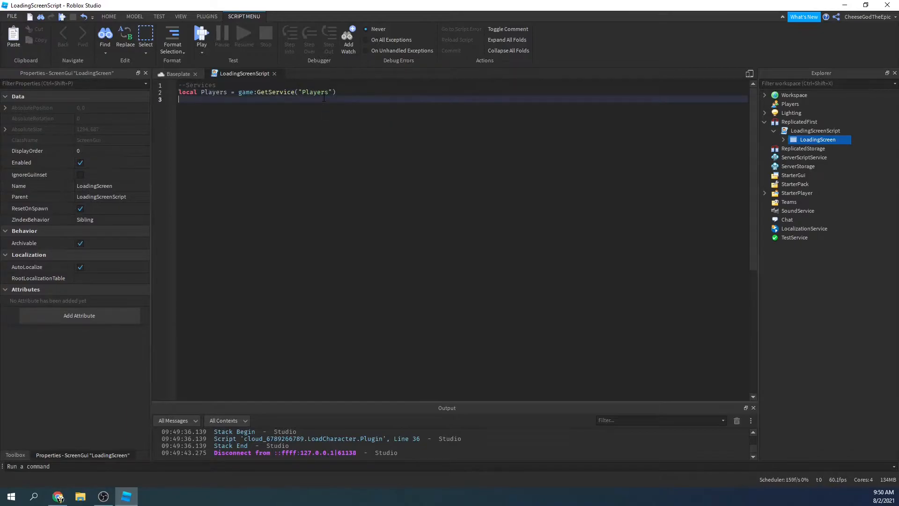
Step: Declare the ReplicatedFirst, gui, player and playerGui (WaitForChild("PlayerGui")) variables
text(l)
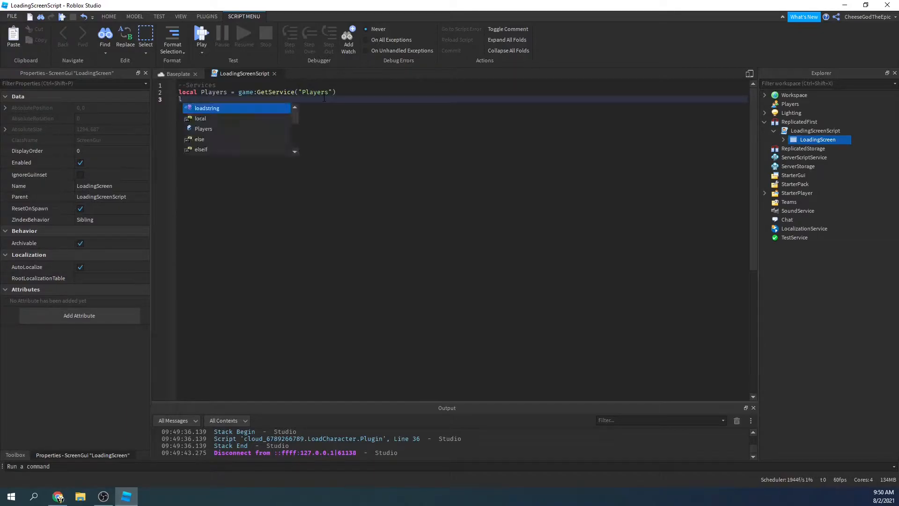
text(lol)
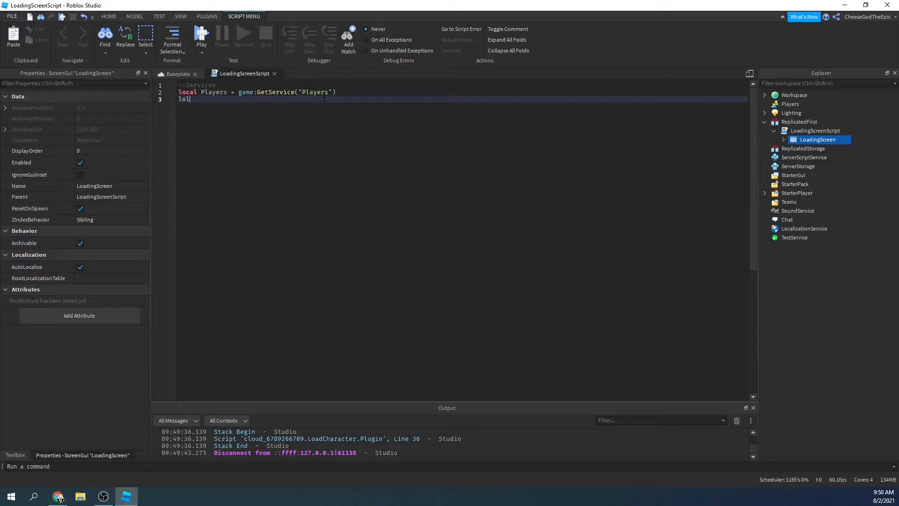
text(local ReplicatedFirst)
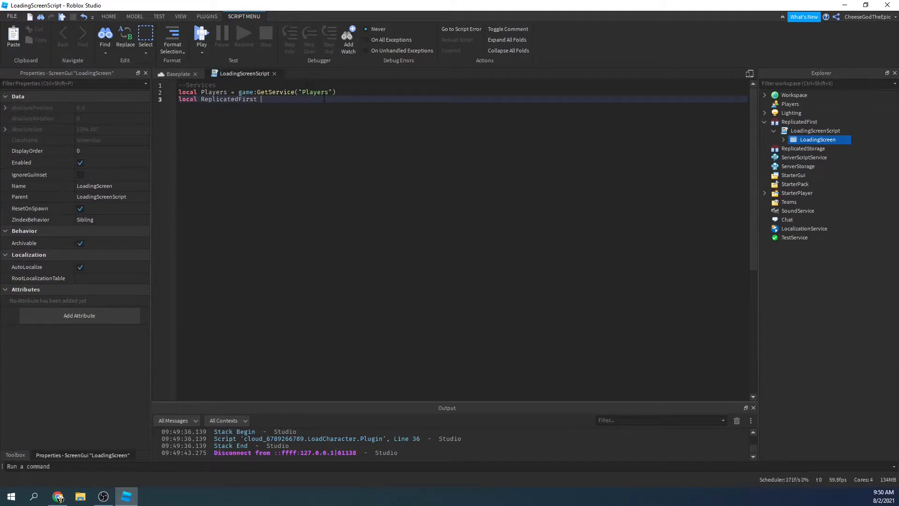
text(= game:GetService("ReplicatedFirst)
text(--Other)
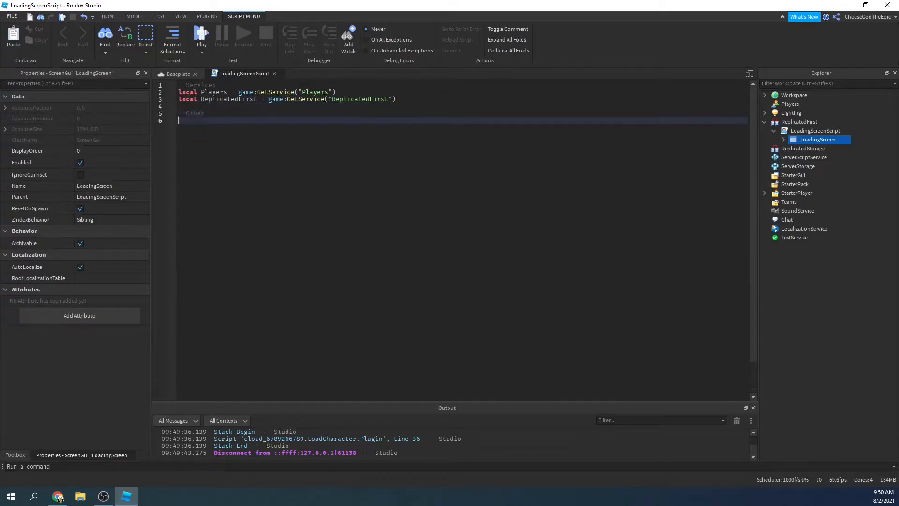
text(l)
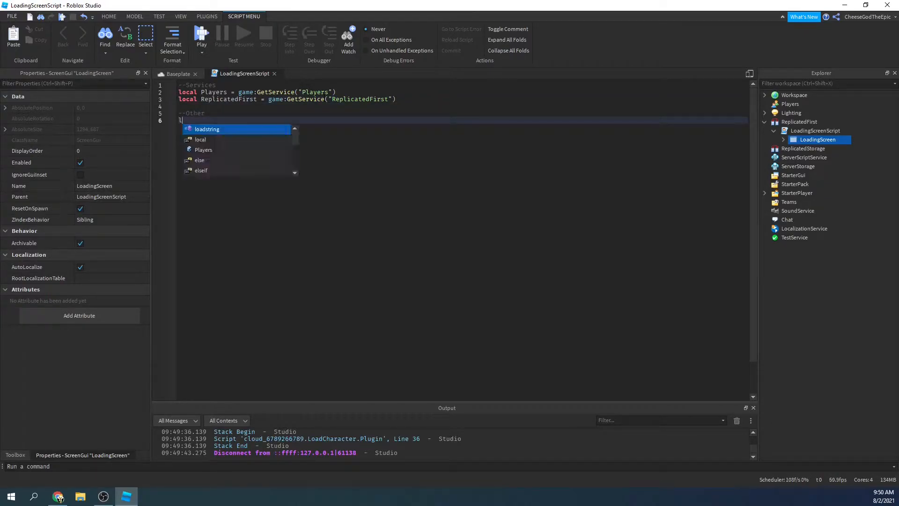
text(ocal gui = script.LoadingScreen)
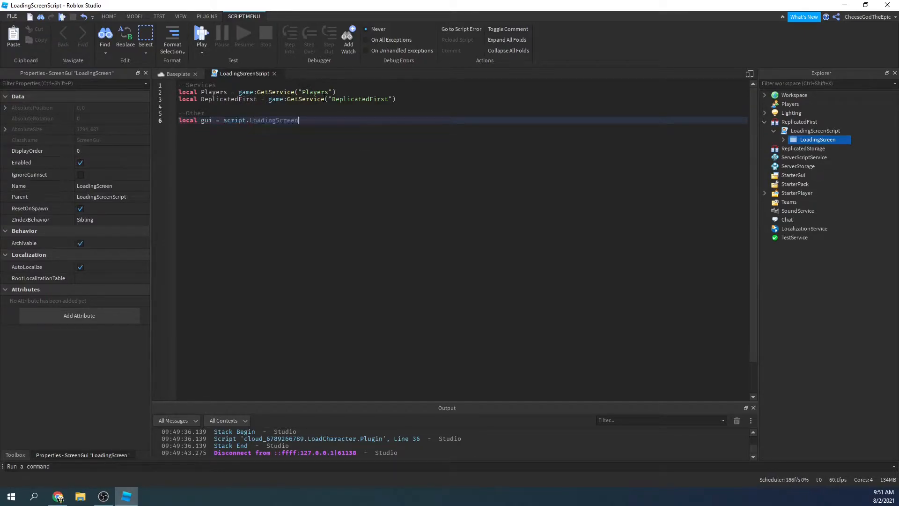
text(local player = Players.LocalP)
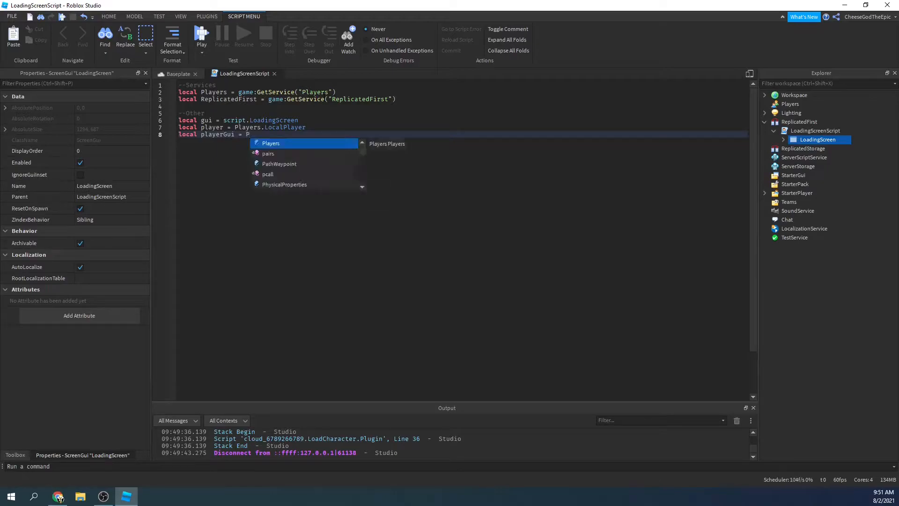
text(layerL:)
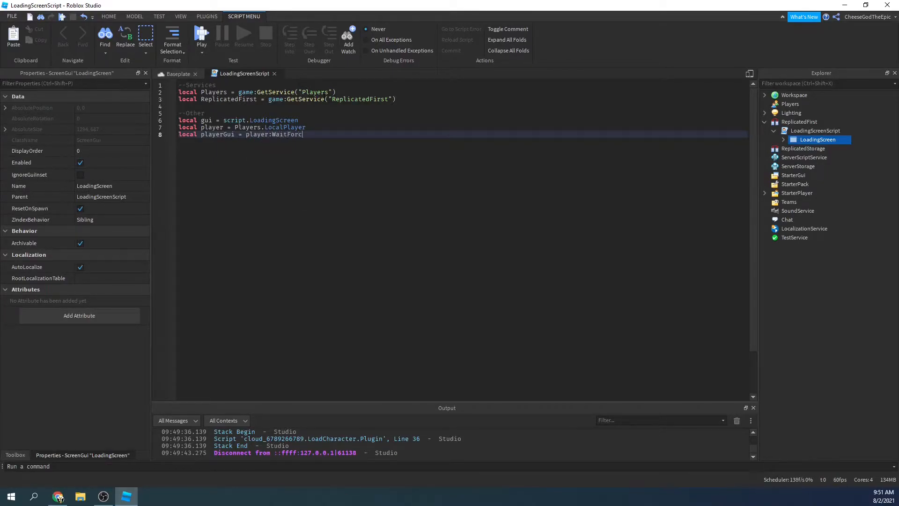
text(hild)
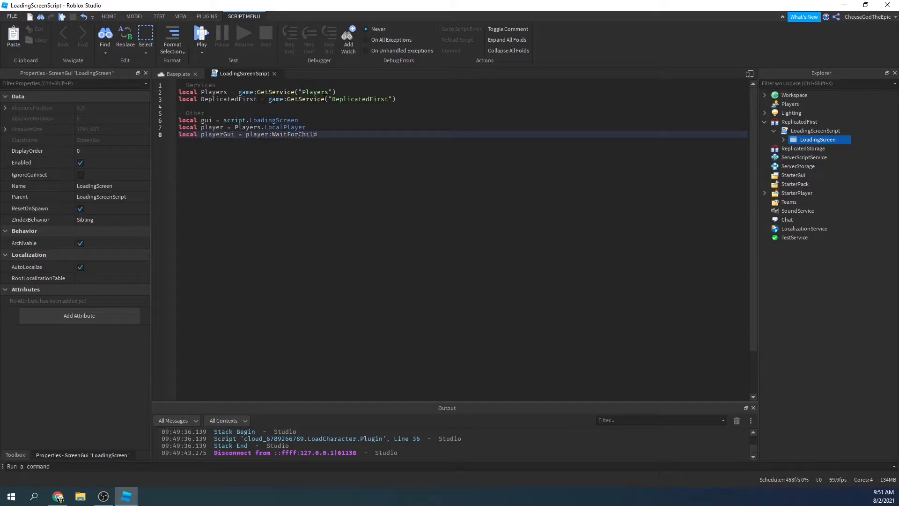
text(("PlayerGui"))
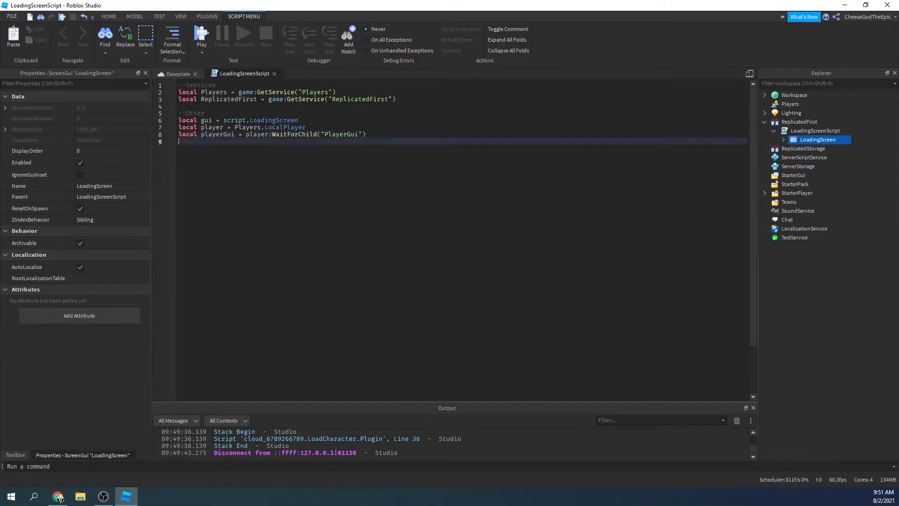
Step: Remove the default loading screen, parent gui to playerGui, and wait 10 seconds
key(Enter)
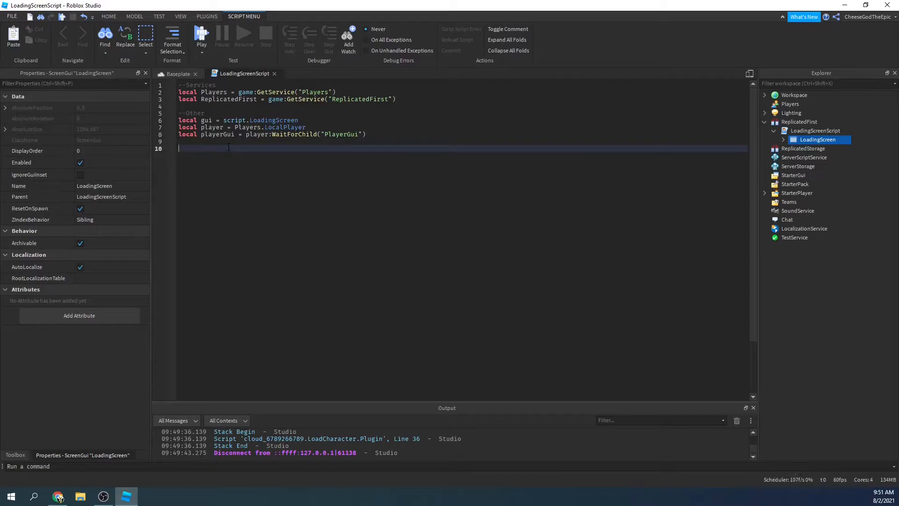
text(Repp)
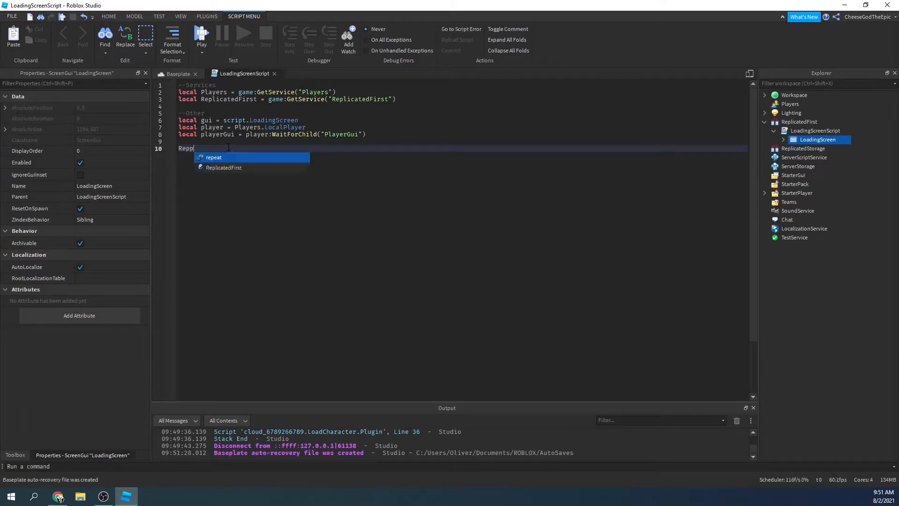
text(l)
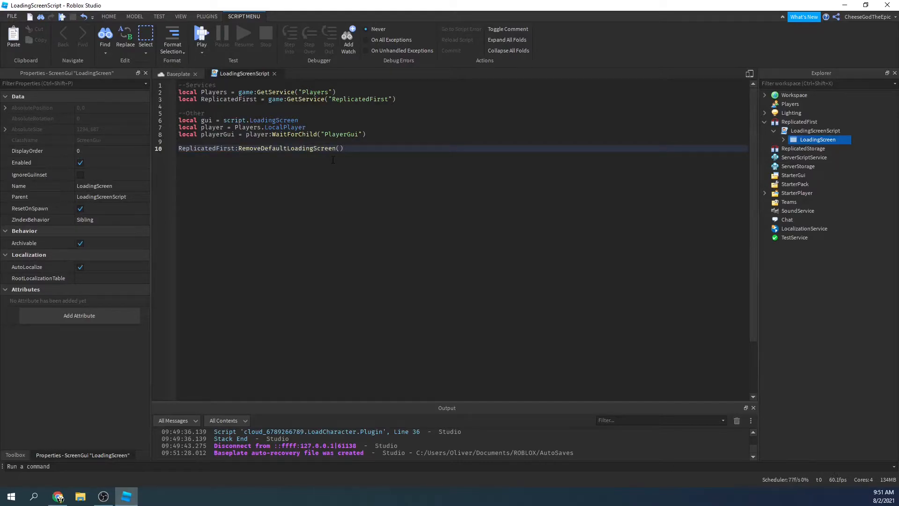
text(gui)
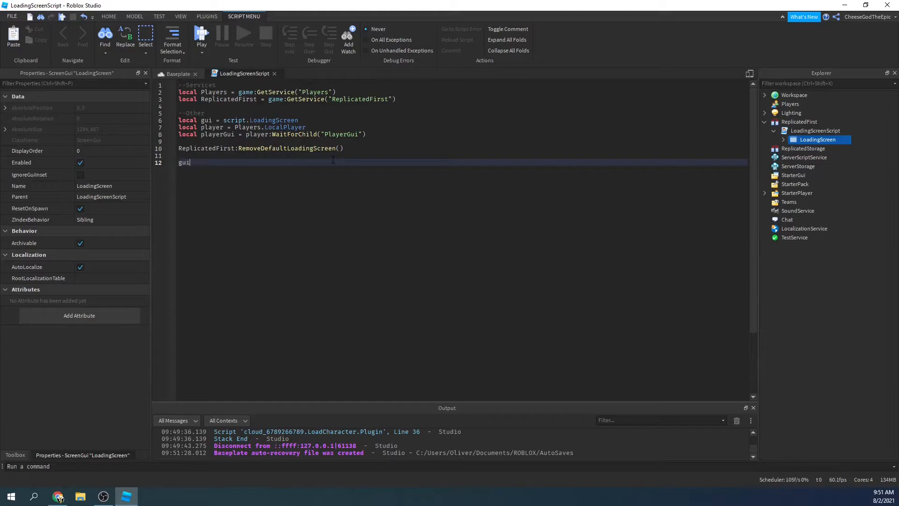
text(.Pa)
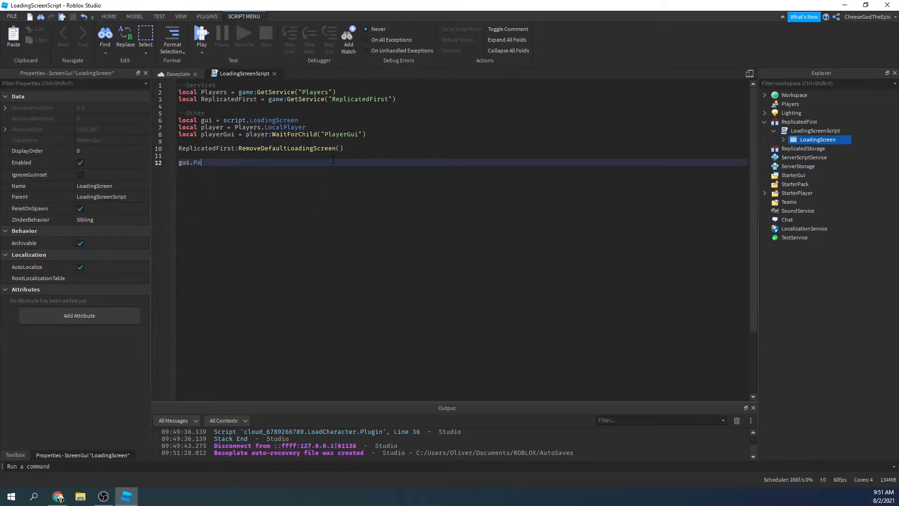
text(rent = p)
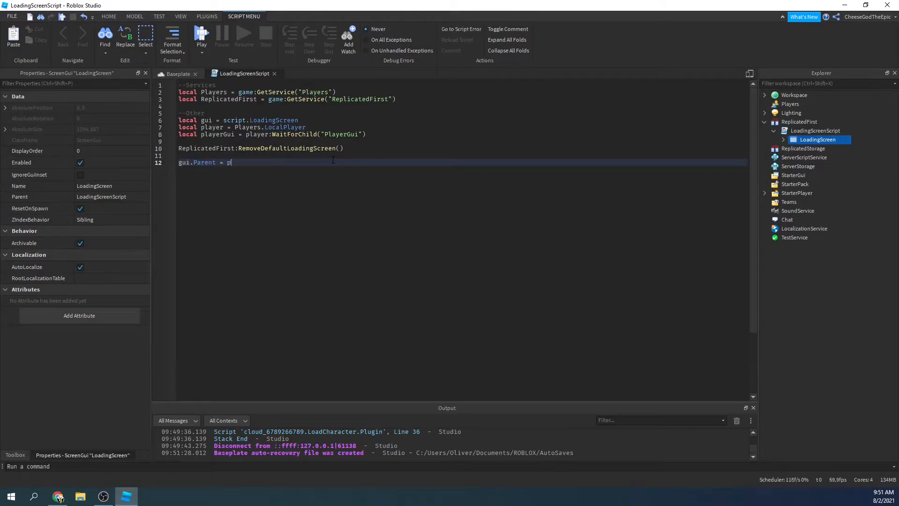
text(layerGui)
text(wat)
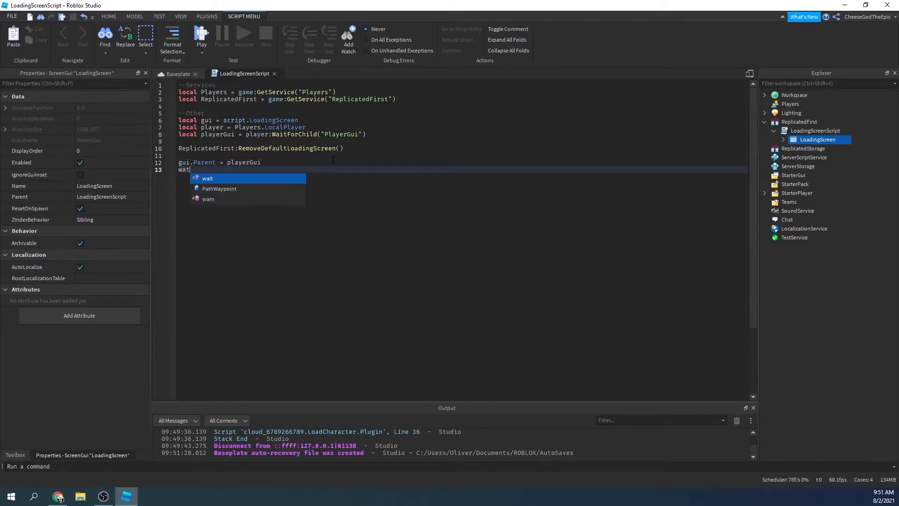
text((10))
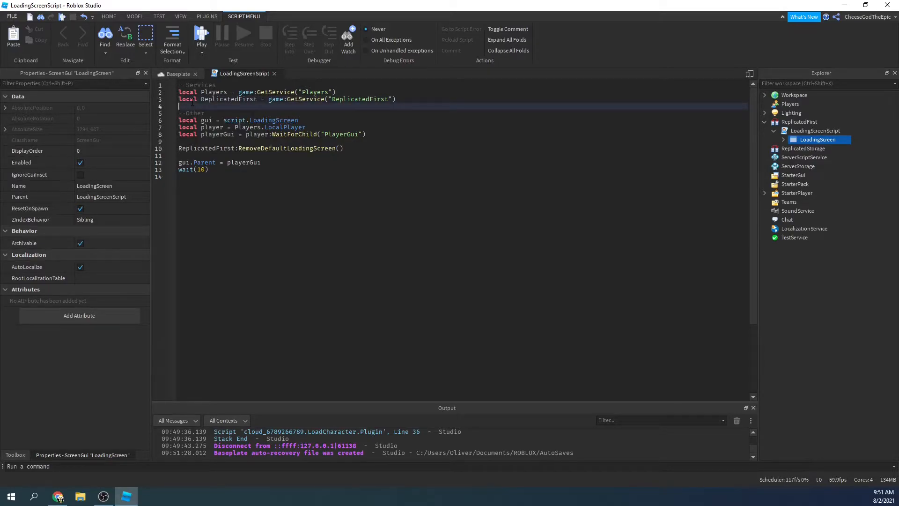
Step: Declare TweenService and begin guiTween = TweenService:Create(gui.MainFrame, TweenInfo.new(...))
text(local TweenService = game:GetService("TweenService)
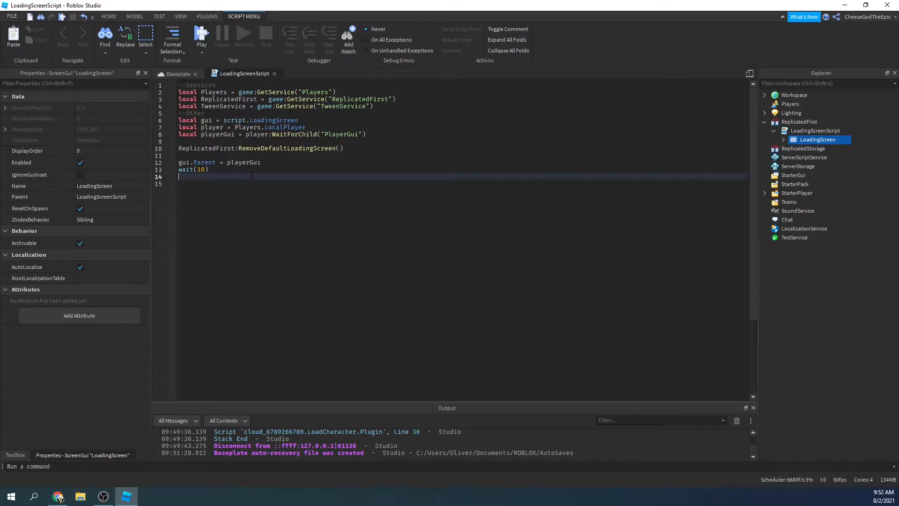
text(local)
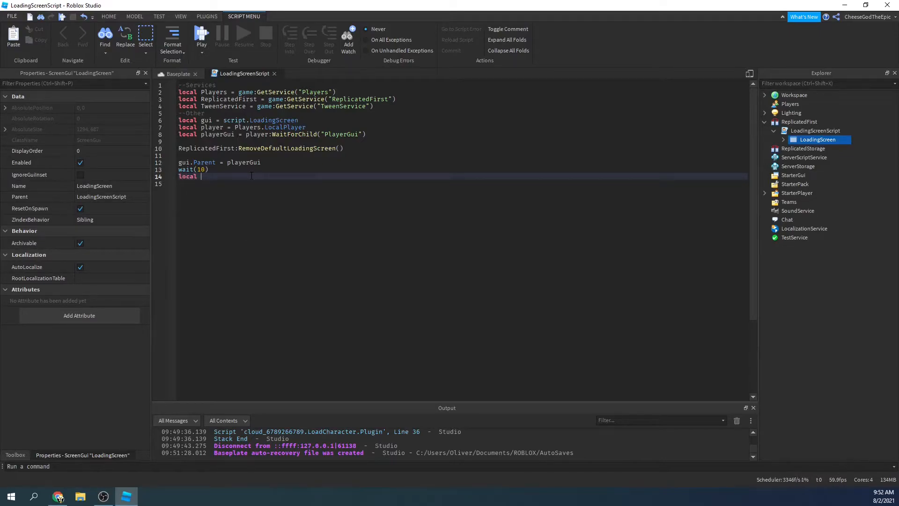
text(guiTween =)
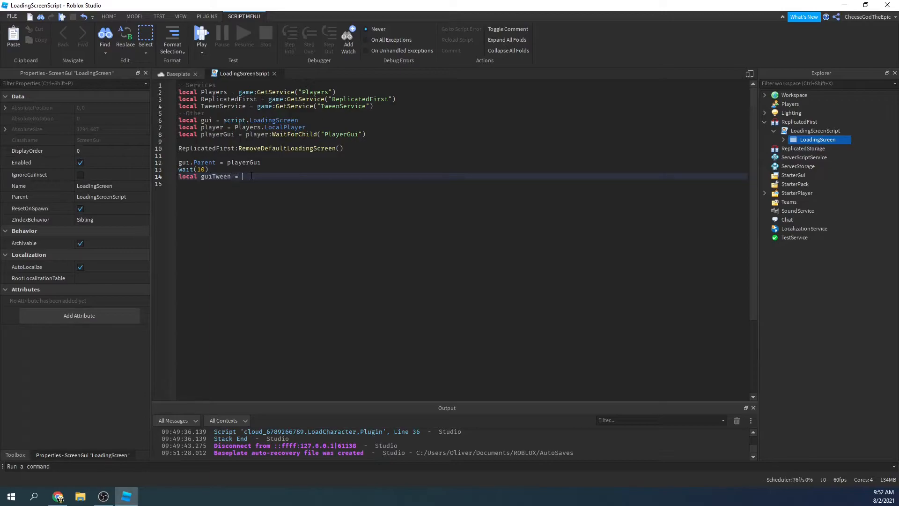
text(TweenService:Create()
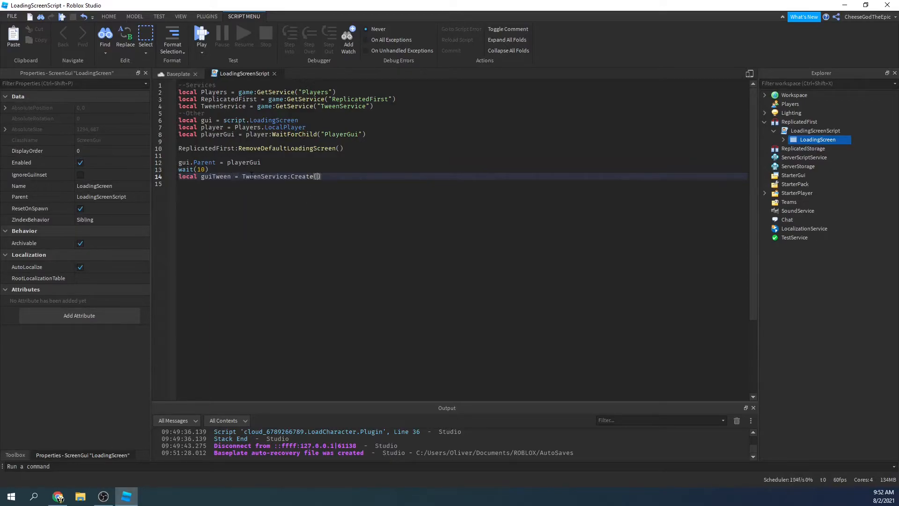
text(gui.)
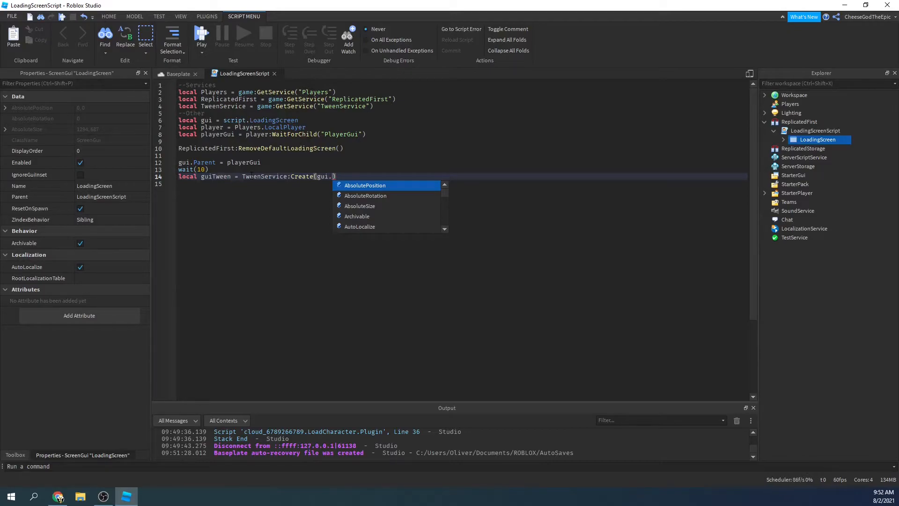
text(MainFrame))
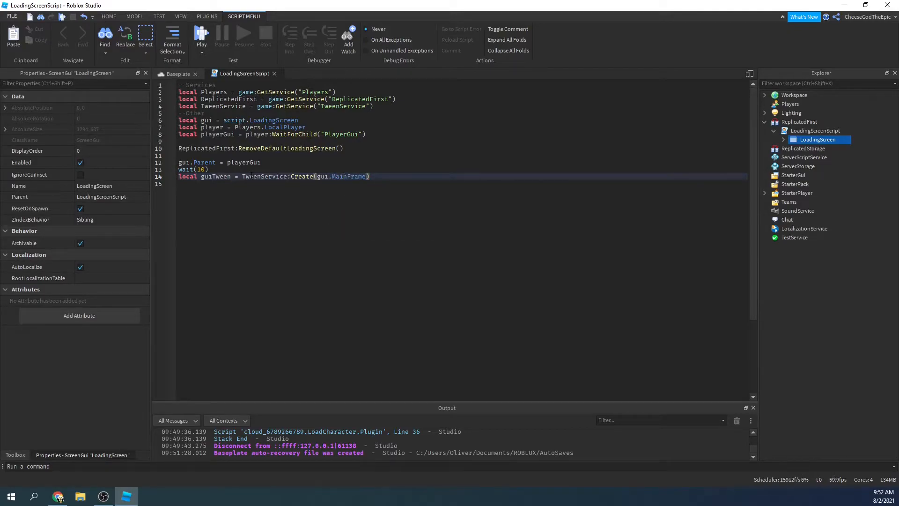
text(,T)
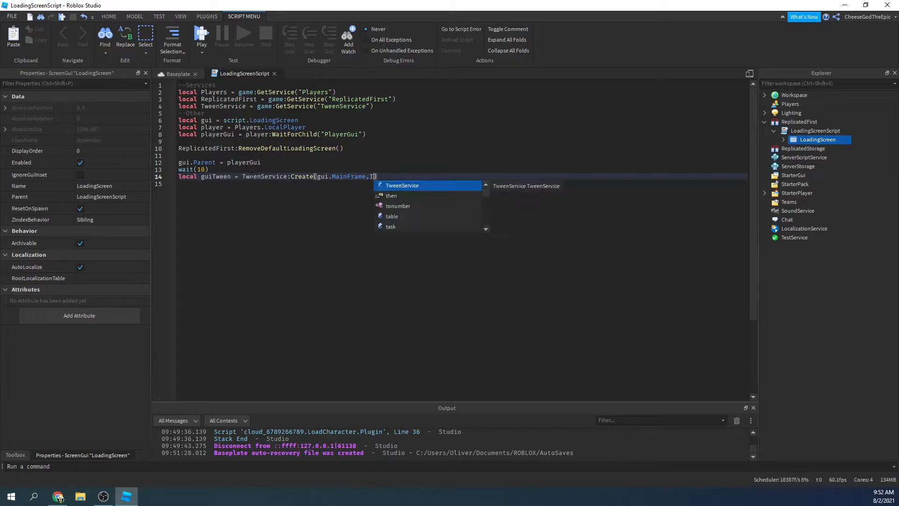
text(weenInfo.new)
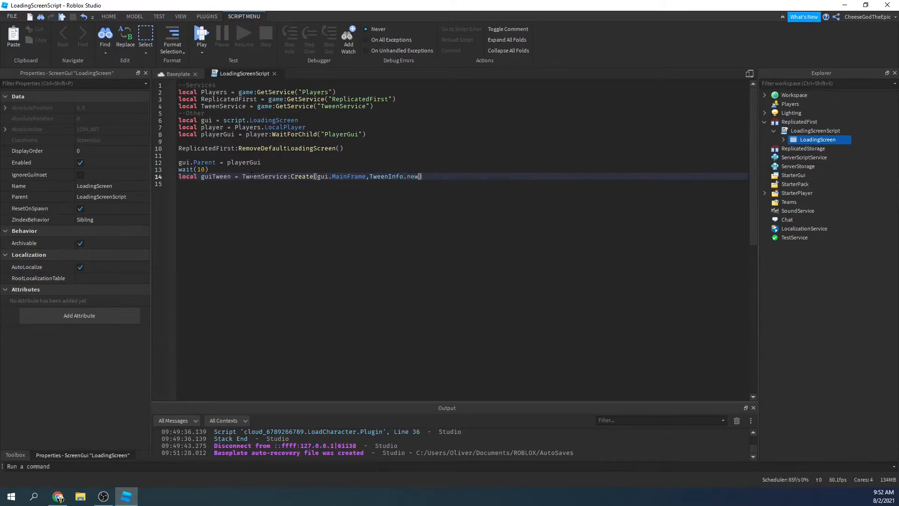
text(()
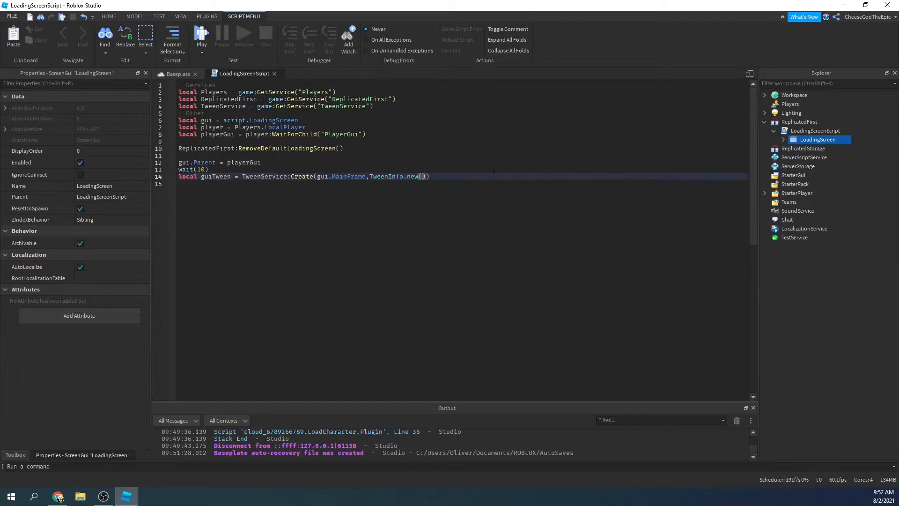
text(2)
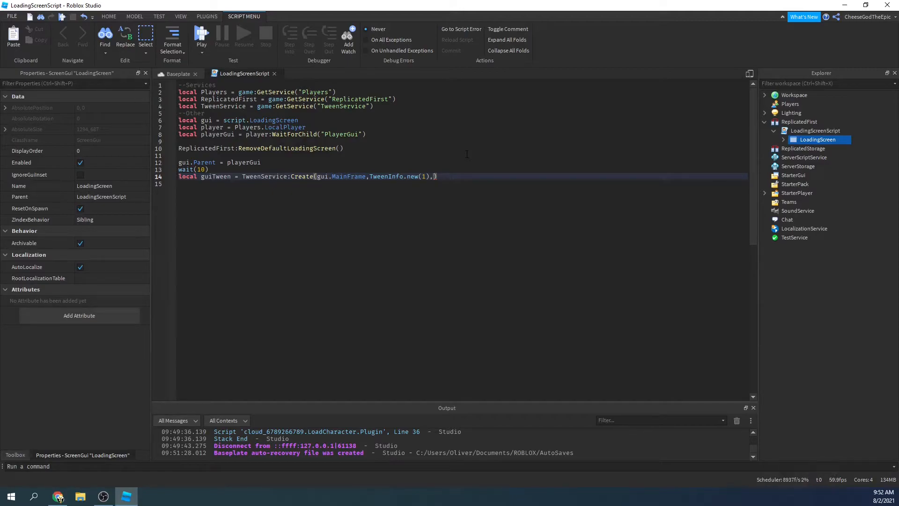
Step: Set the tween goal to {Position = UDim2.new(0,0,1,0)} and select MainFrame in Explorer
text({})
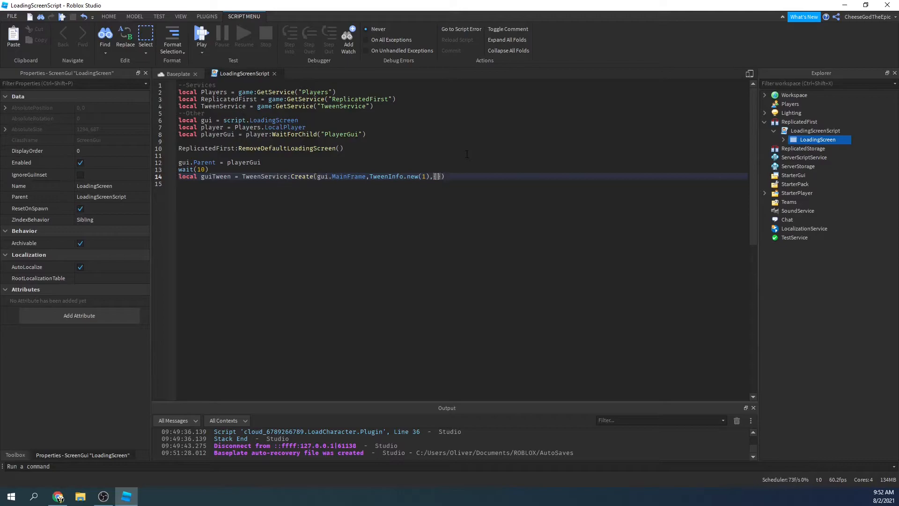
text(Position = UDim2.new()
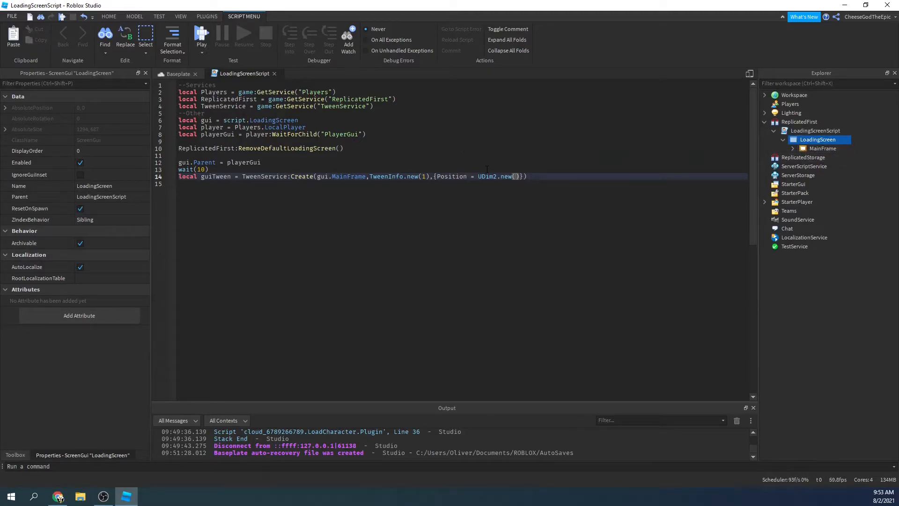
text(0,0,1,0)
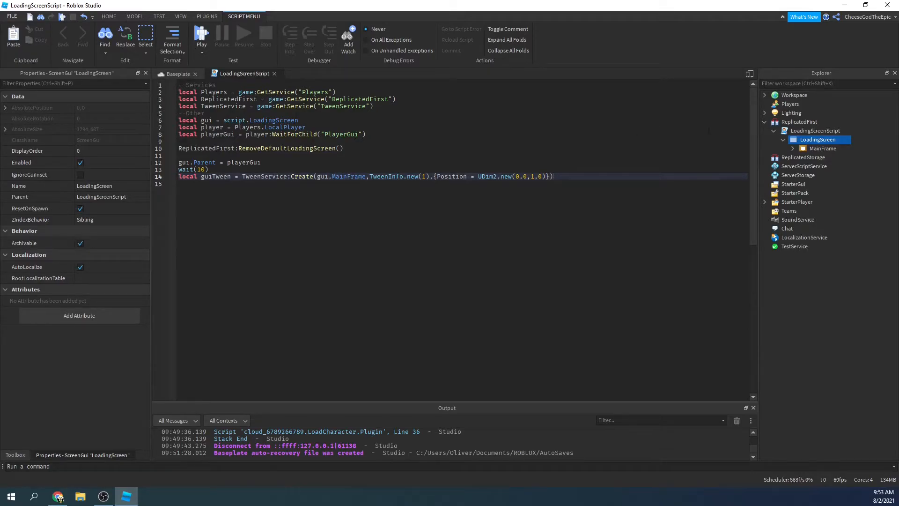
click(822, 149)
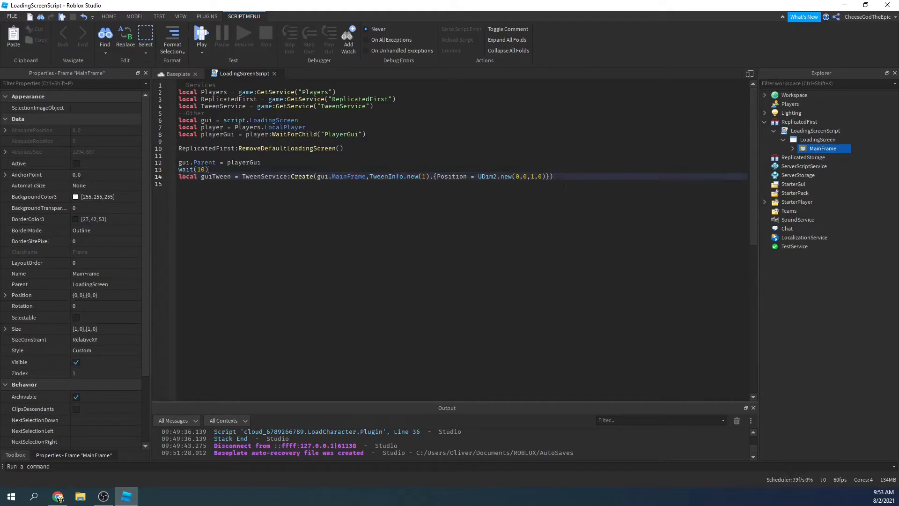
Step: Add guiTween:Play() and guiTween.Finished:Wait(), then start a gui:Destroy() line
text(guiTween:pl)
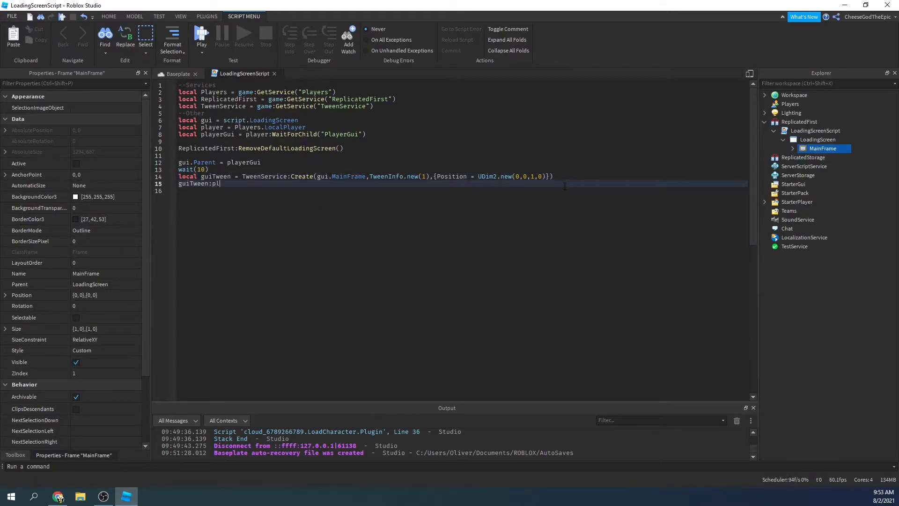
text(ay())
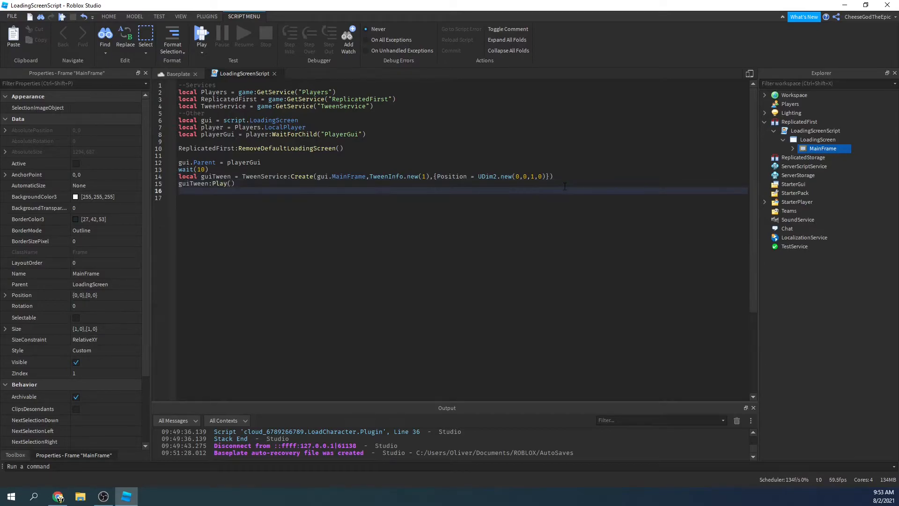
text(guiTwen.)
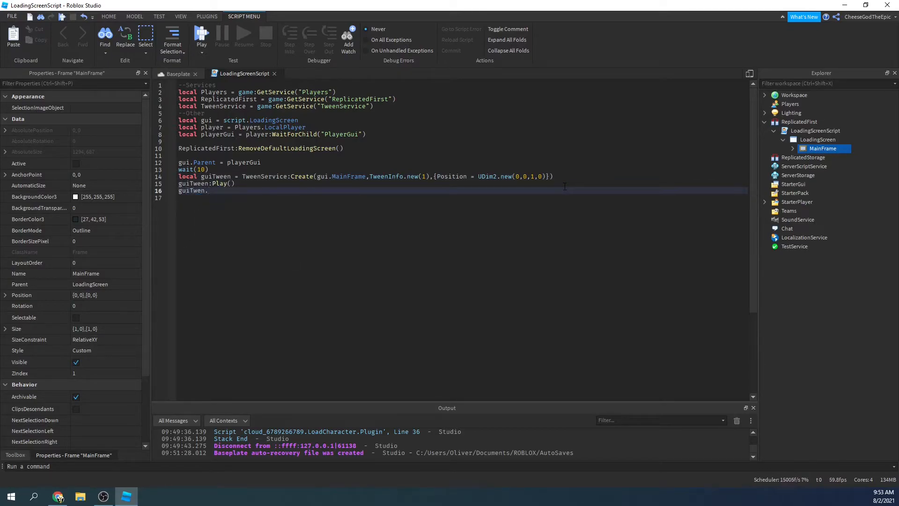
key(Backspace)
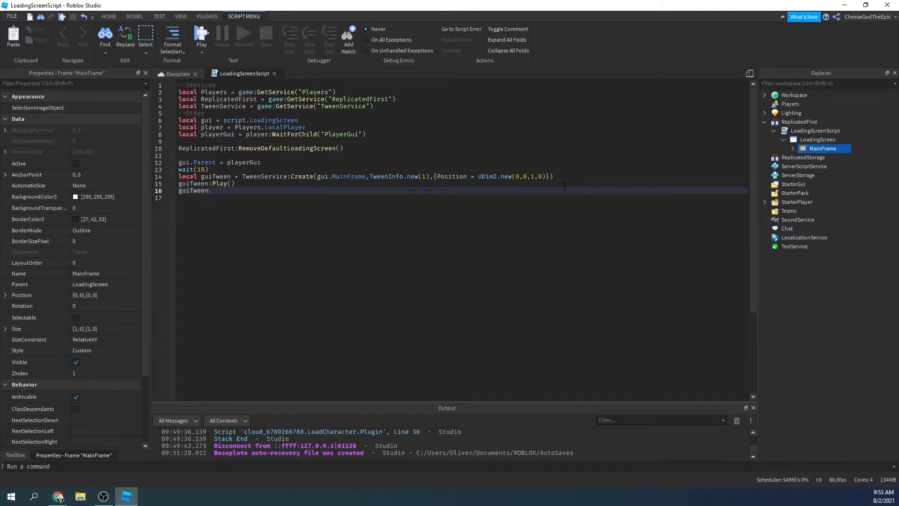
text(Finished;)
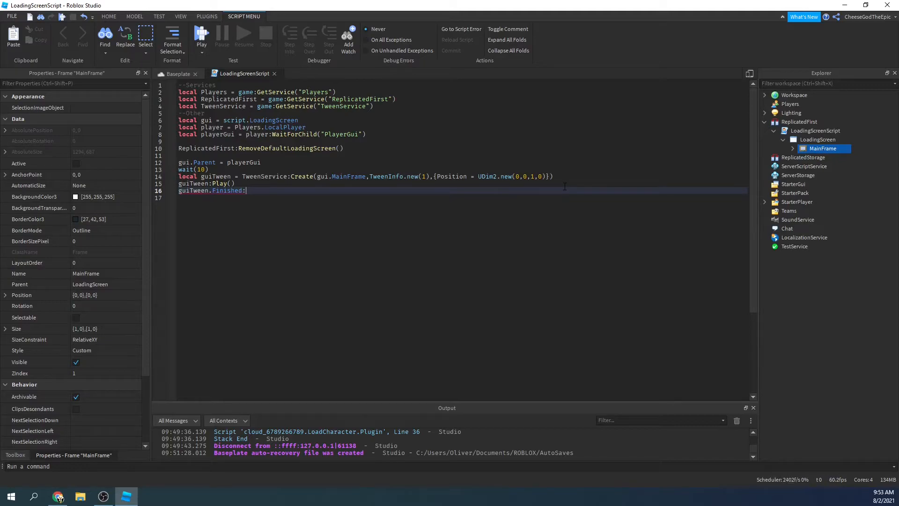
text(Con)
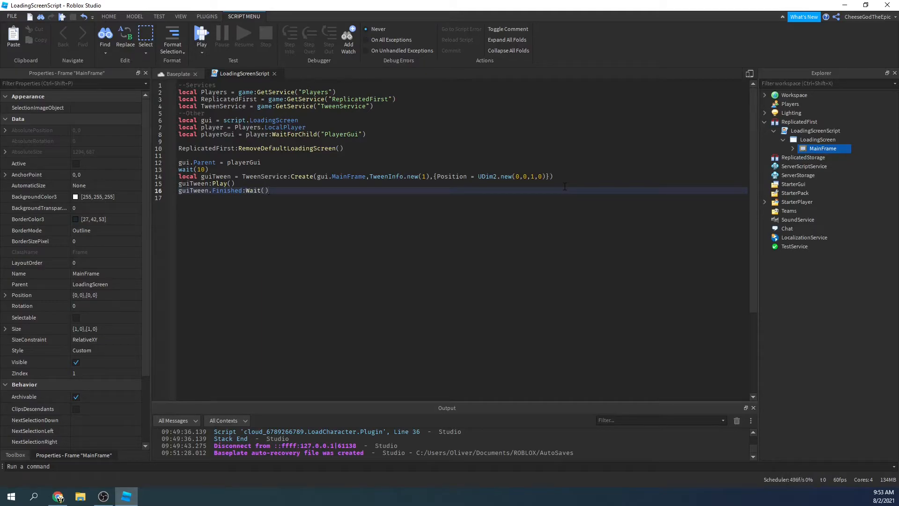
text(gui)
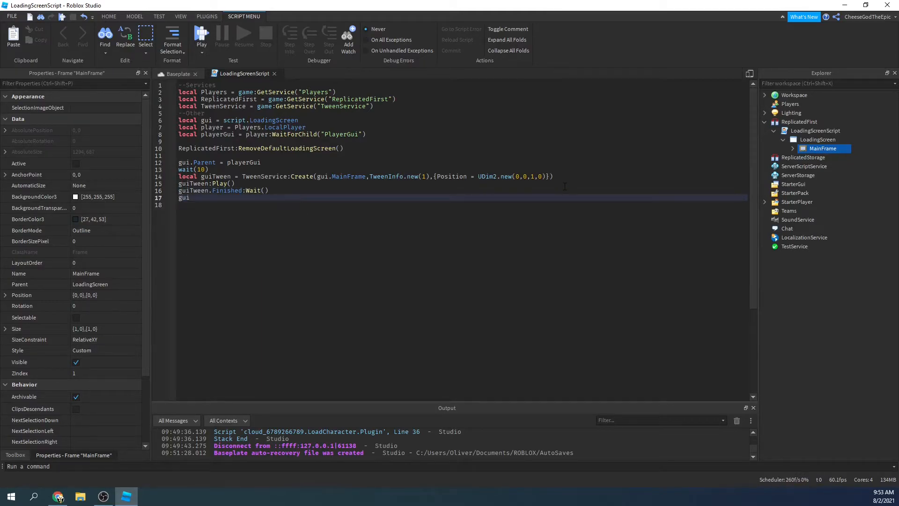
text(:D)
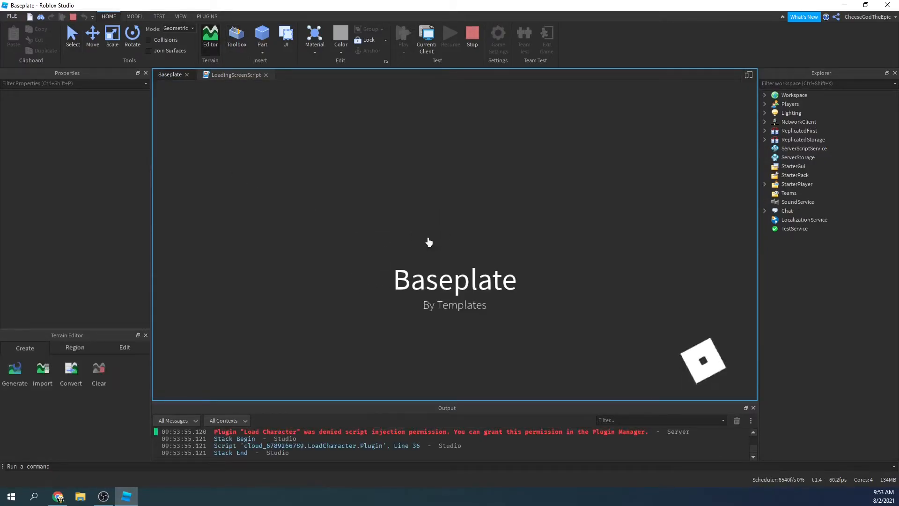
mouse_move(274, 331)
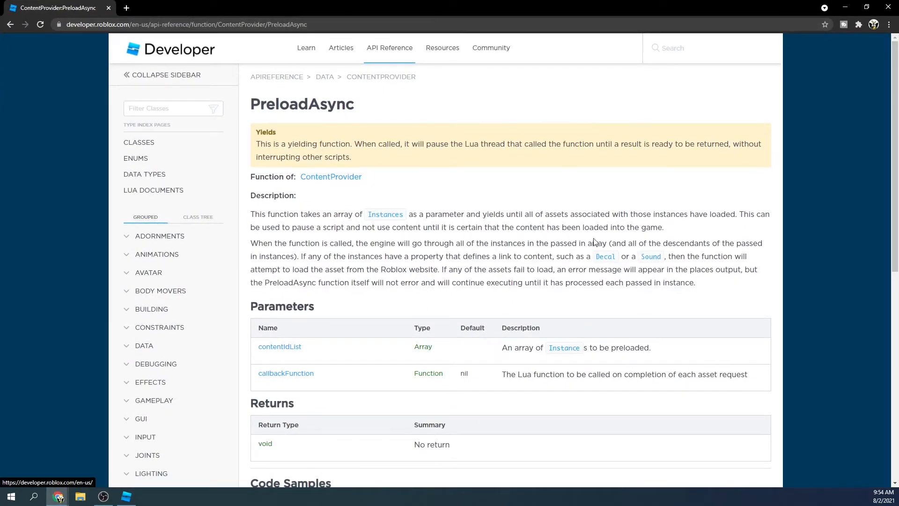
mouse_move(410, 88)
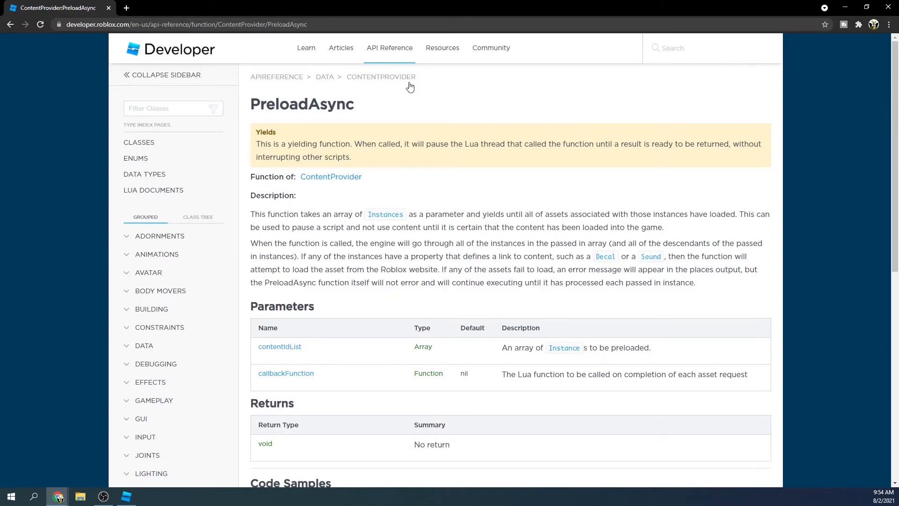
Step: Scroll through the PreloadAsync reference page's description and parameters
scroll(down, 3)
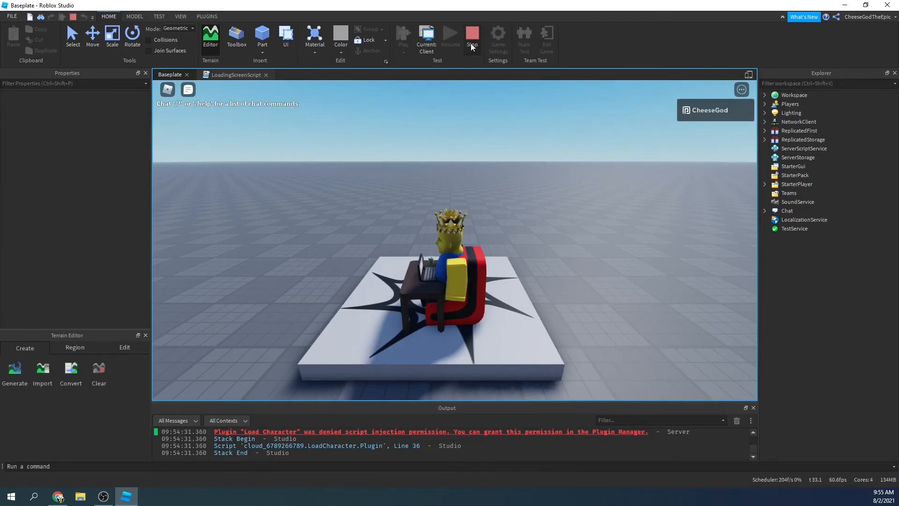
Step: Stop the playtest and select the LoadingScreen gui object in Explorer
click(472, 33)
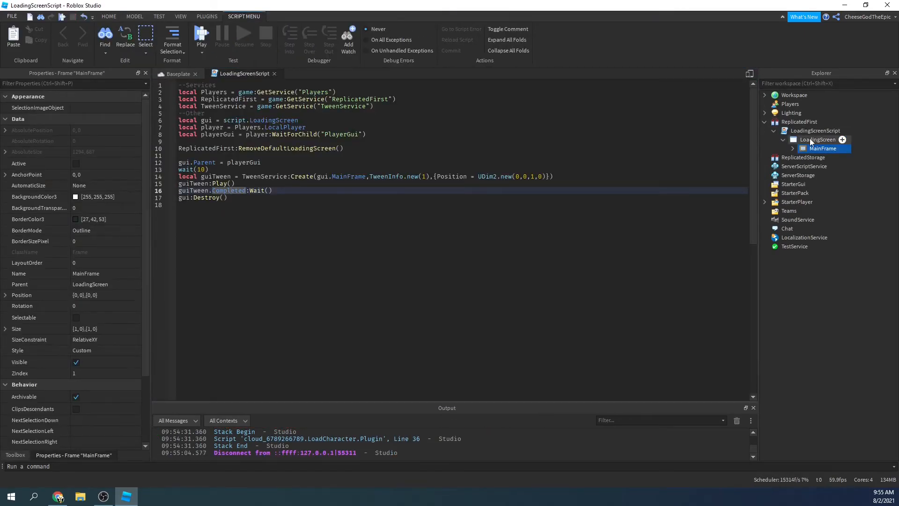
click(817, 139)
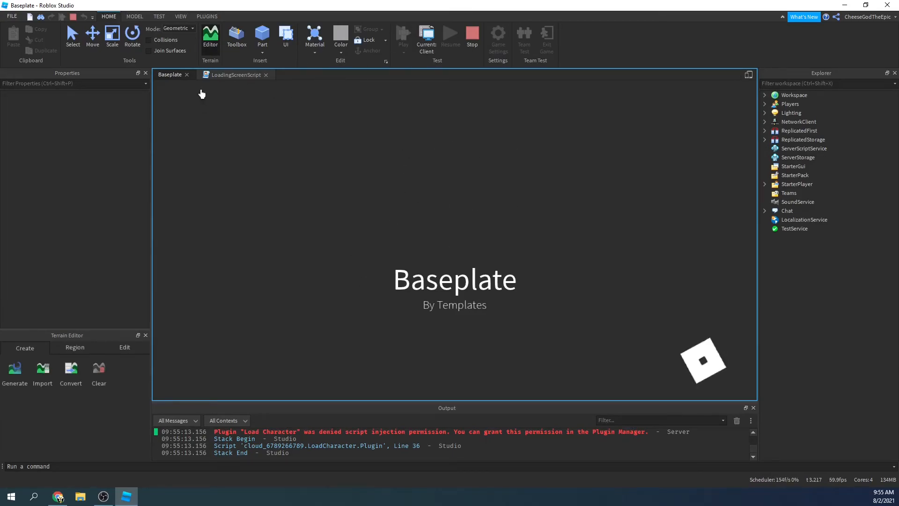
Step: Start a playtest, expand the player to check PlayerGui for LoadingScreen, then stop
click(403, 35)
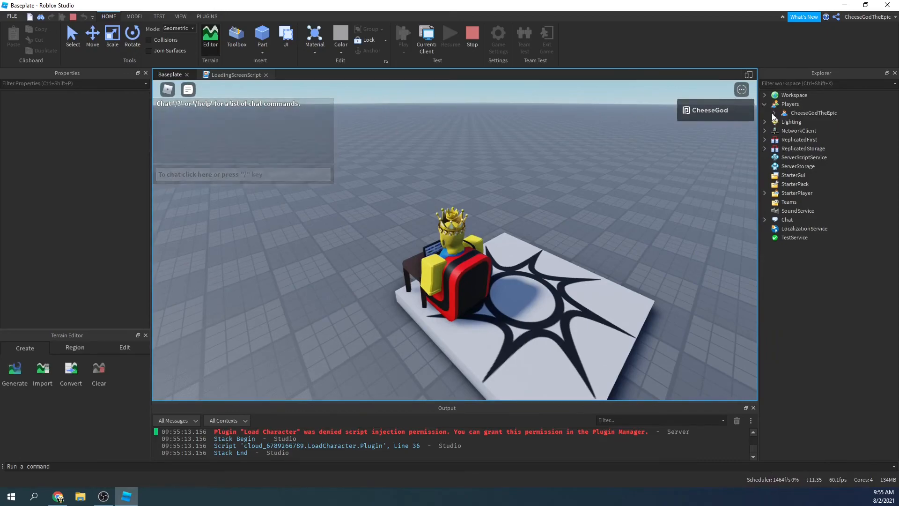
click(774, 112)
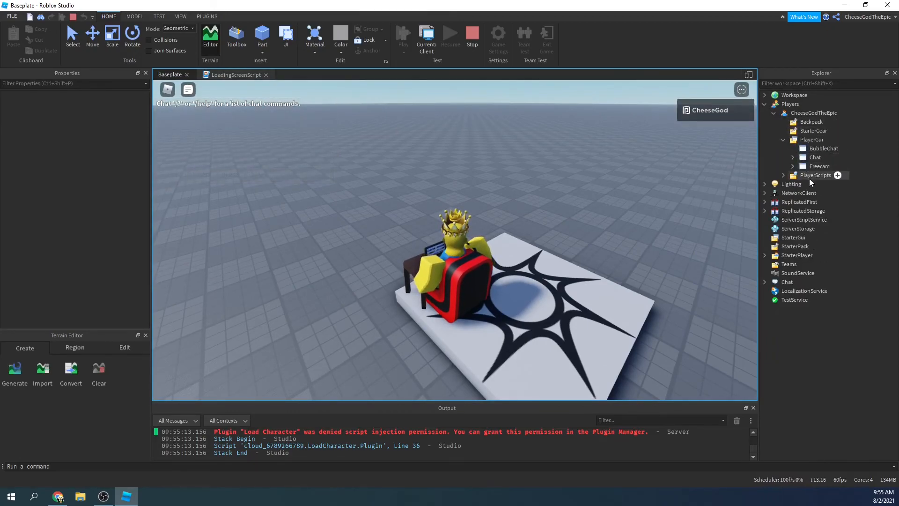
click(472, 34)
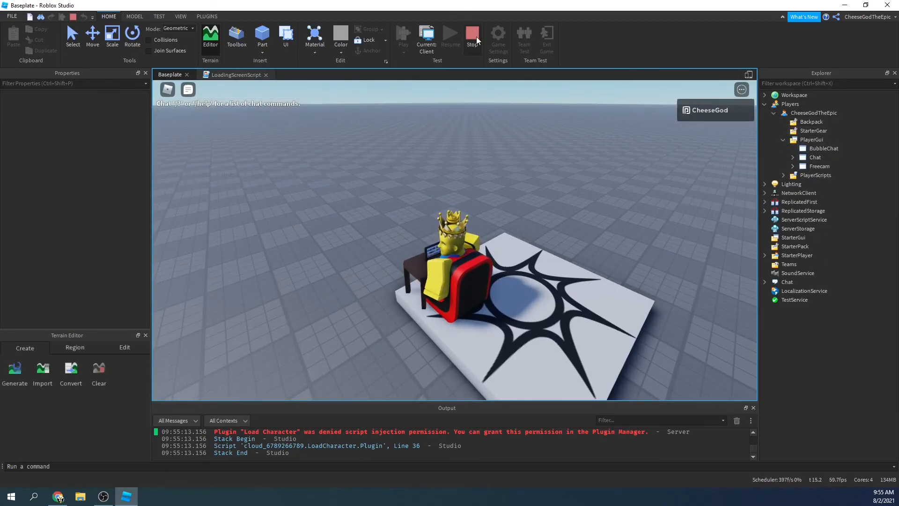
click(472, 33)
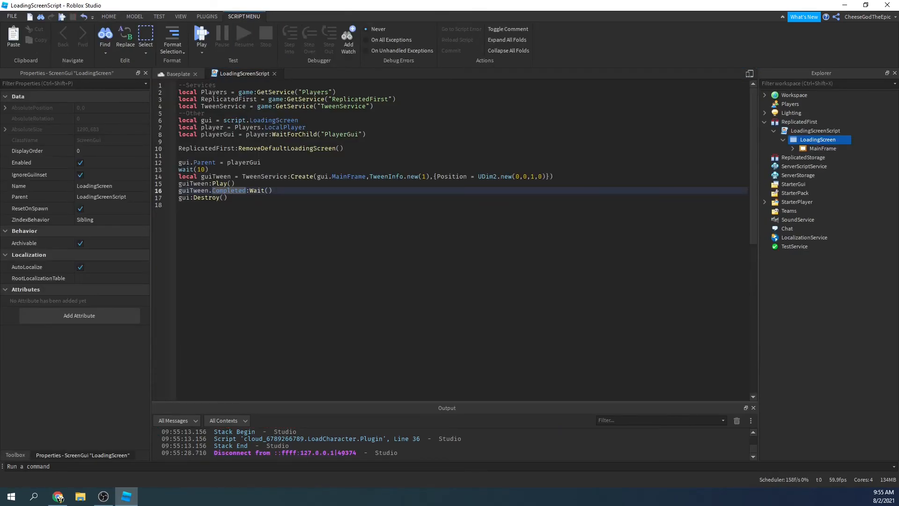